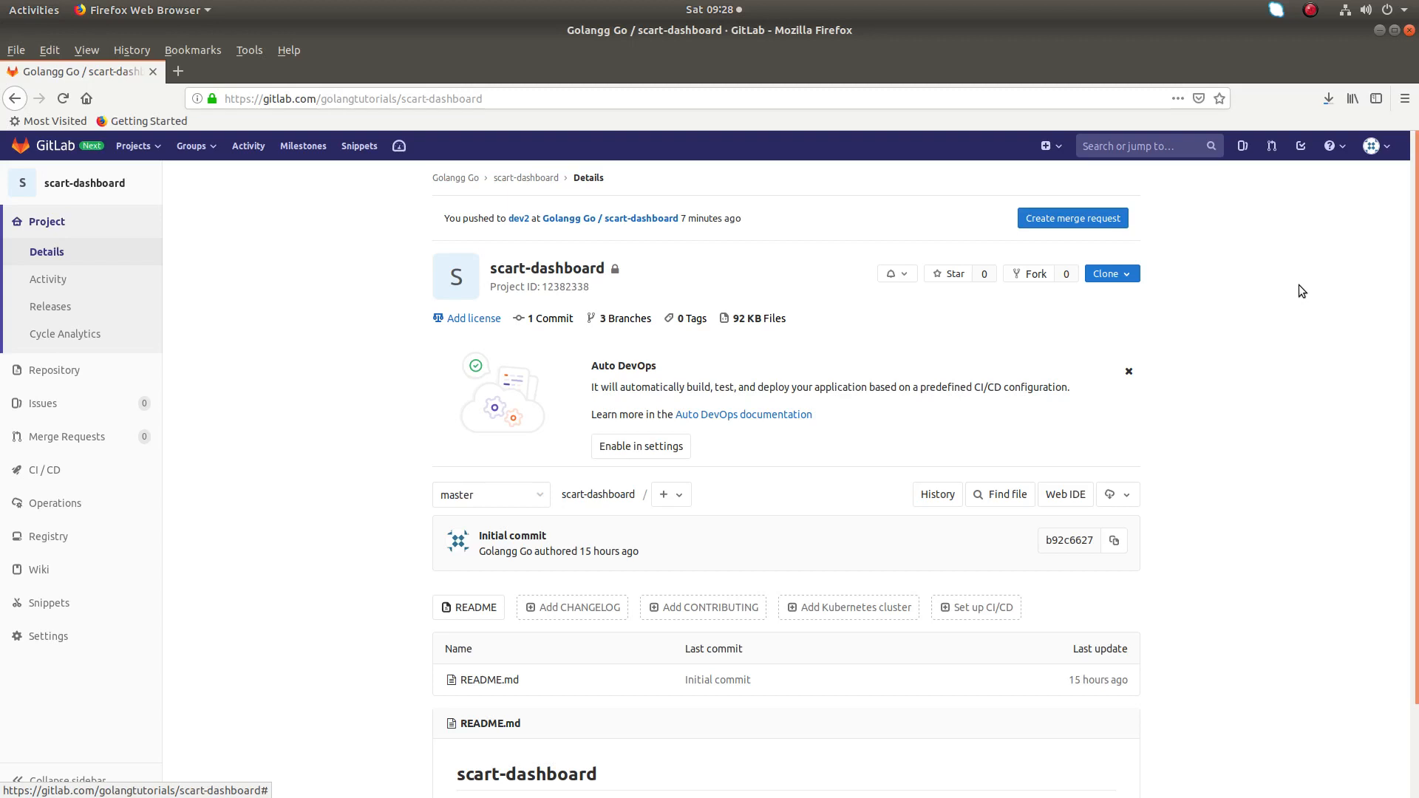
{"action": "mouse_move", "coordinate": [340, 455]}
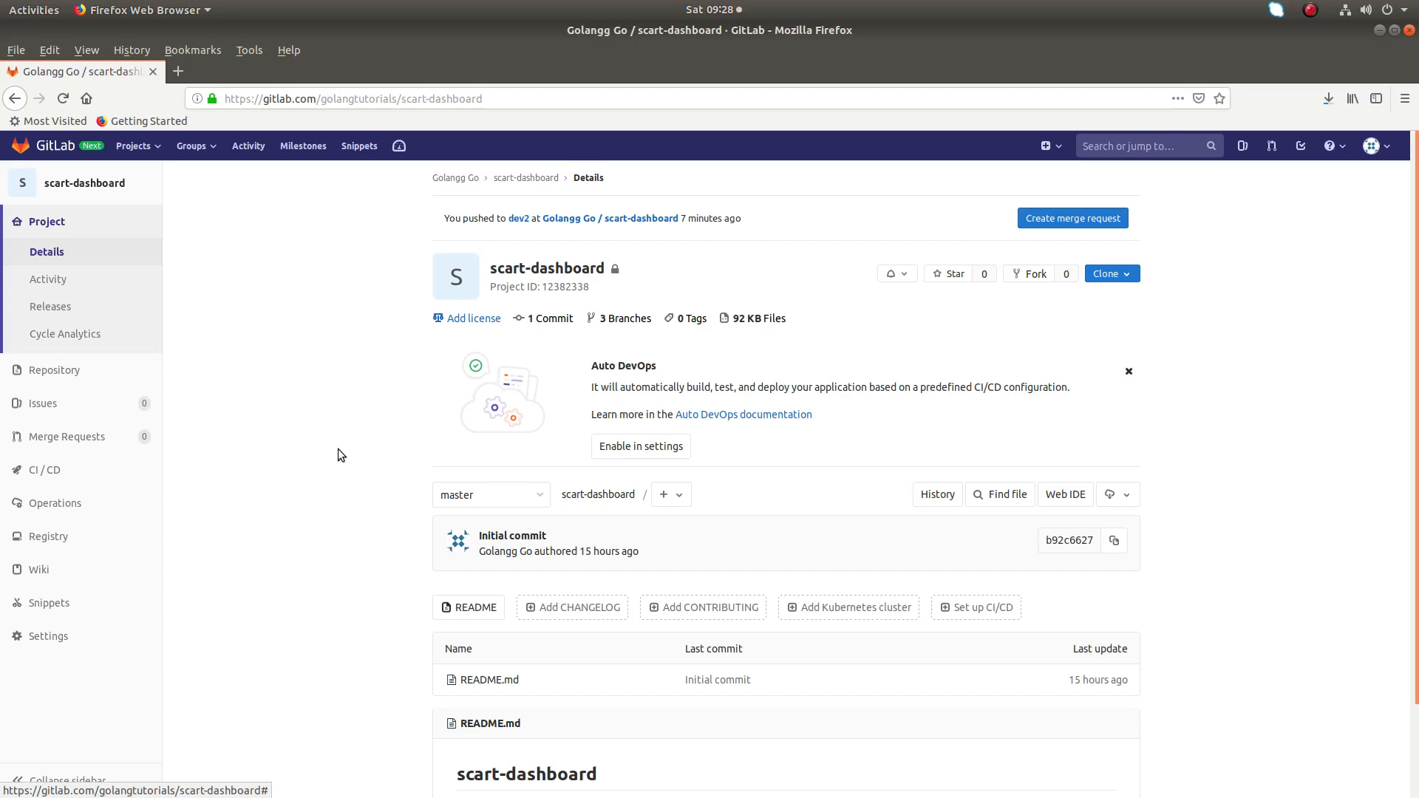
{"action": "mouse_move", "coordinate": [309, 486]}
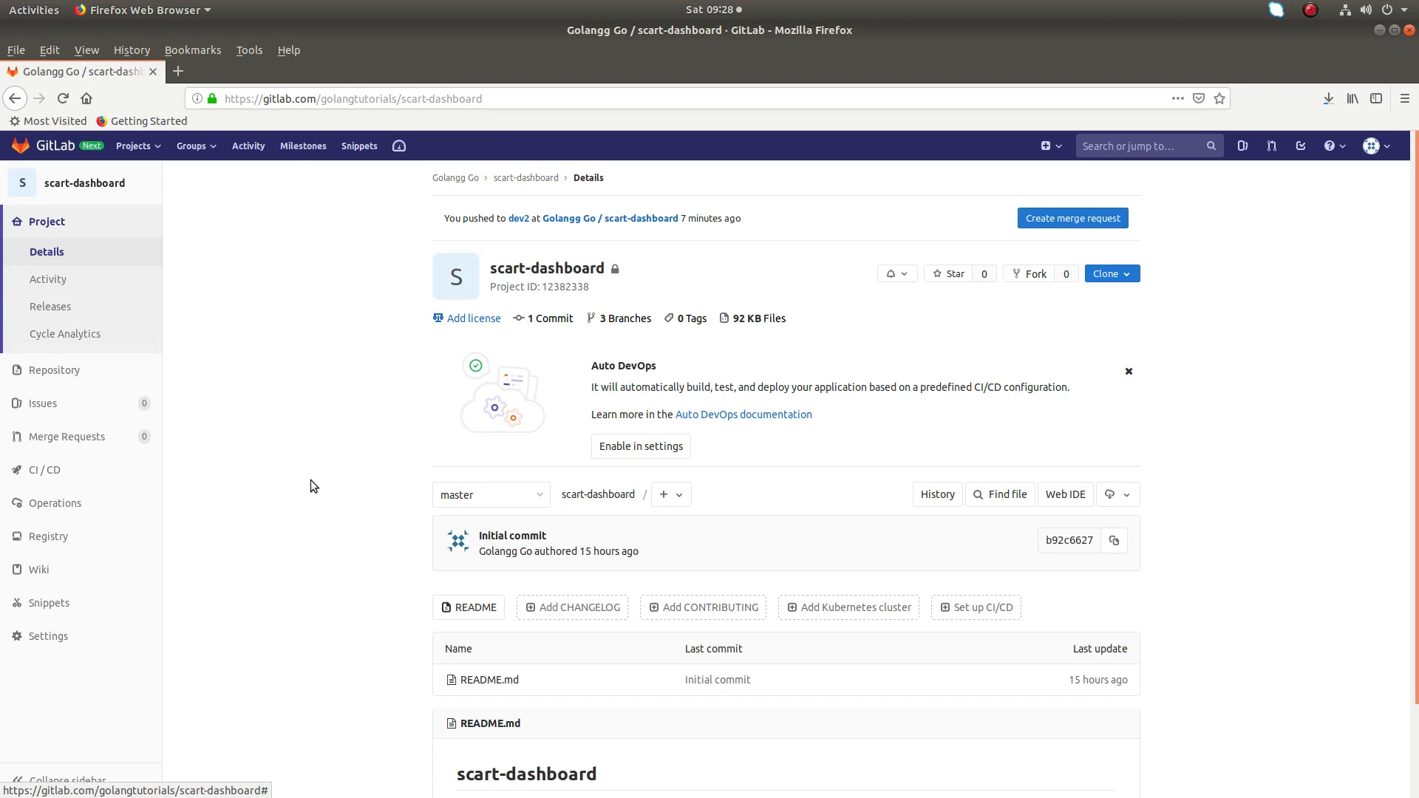
{"action": "mouse_move", "coordinate": [349, 492]}
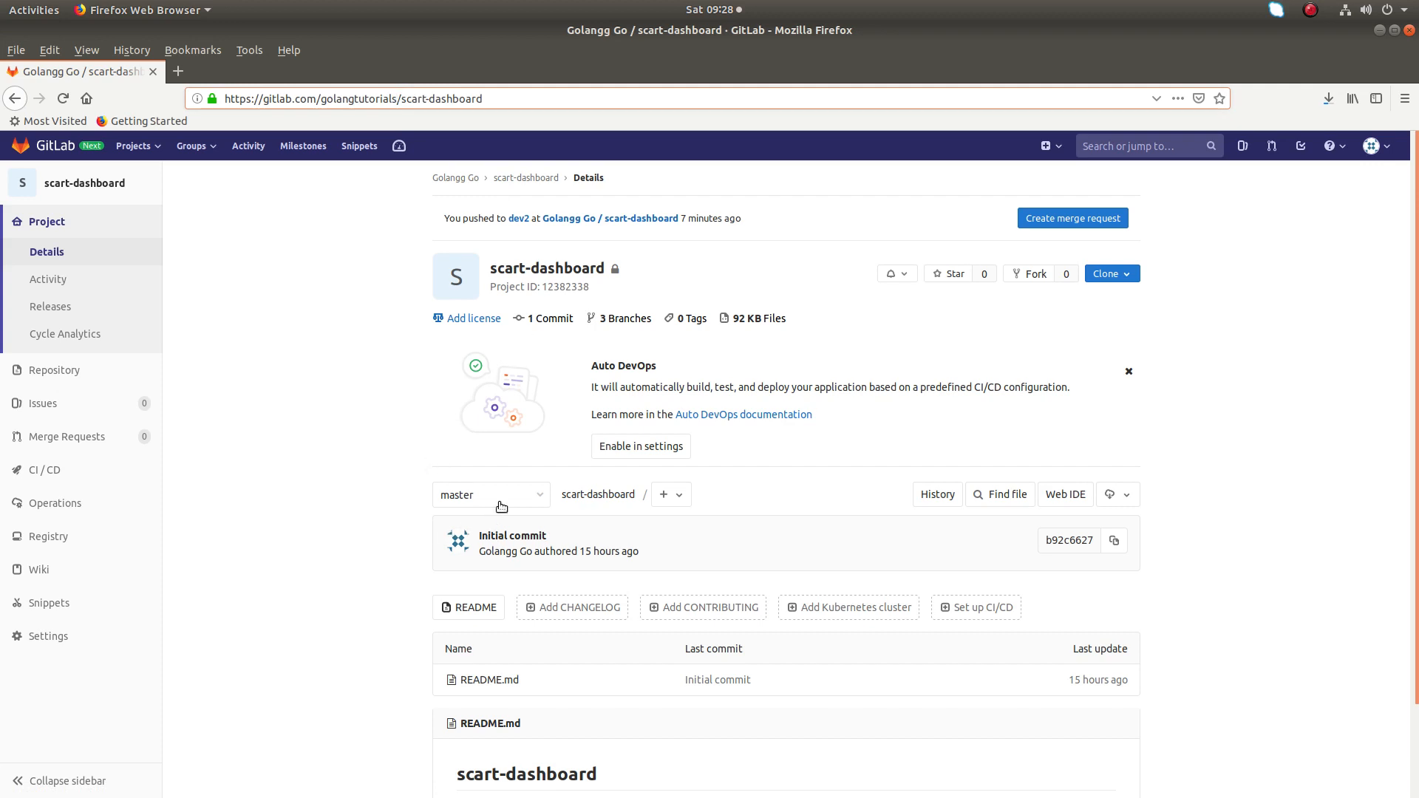
{"action": "mouse_move", "coordinate": [493, 479]}
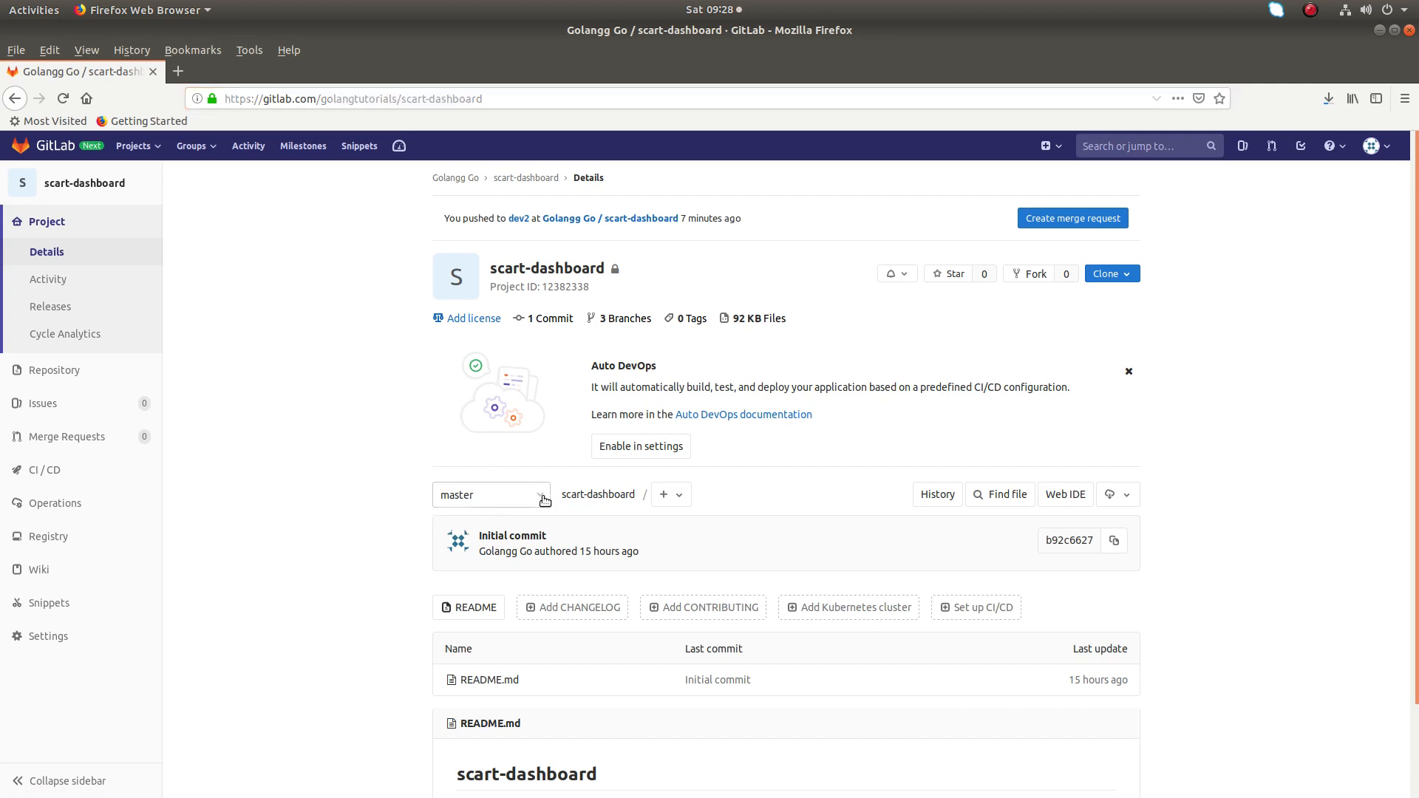
Check the available branches and tags, then go to scart-dashboard's Repository settings
{"action": "left_click", "coordinate": [491, 495]}
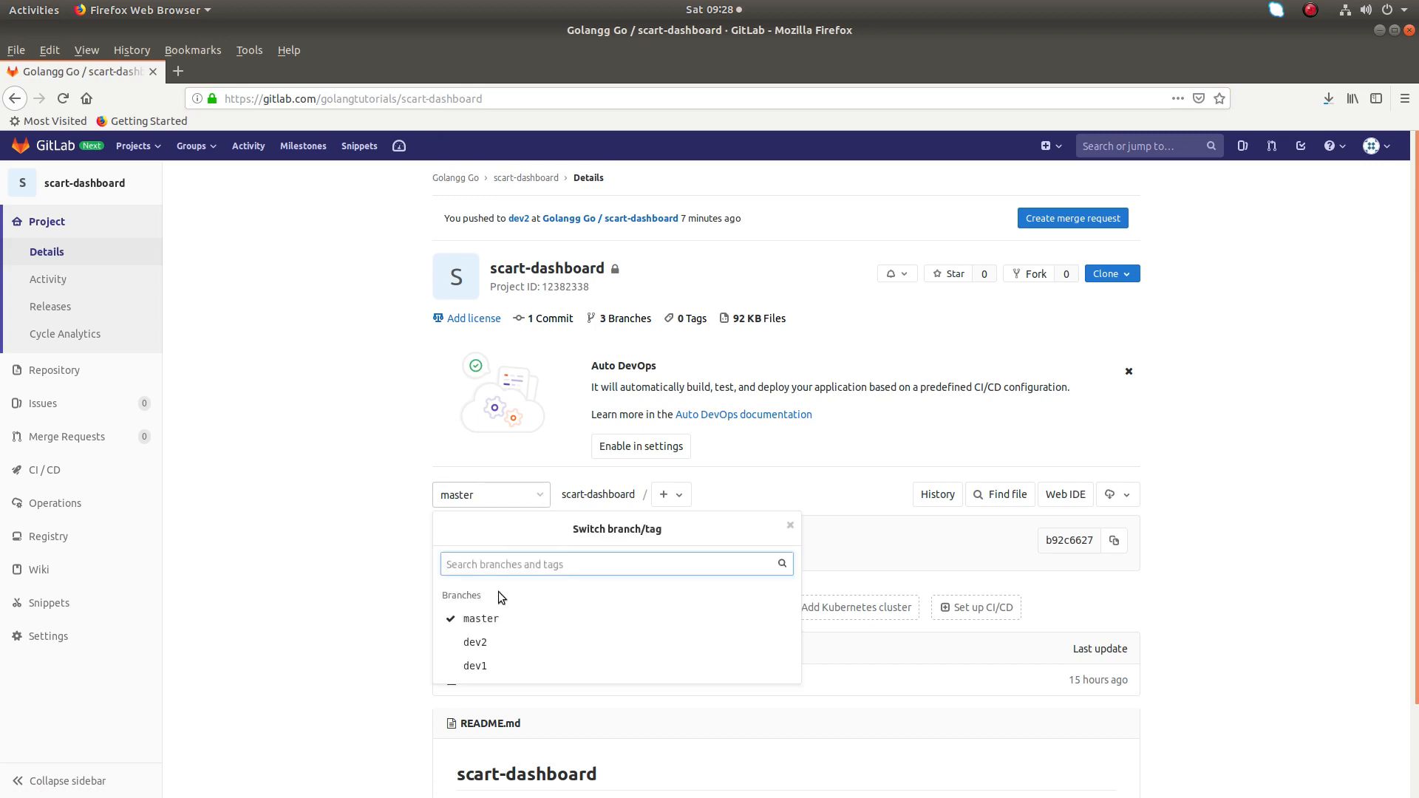
{"action": "mouse_move", "coordinate": [474, 666]}
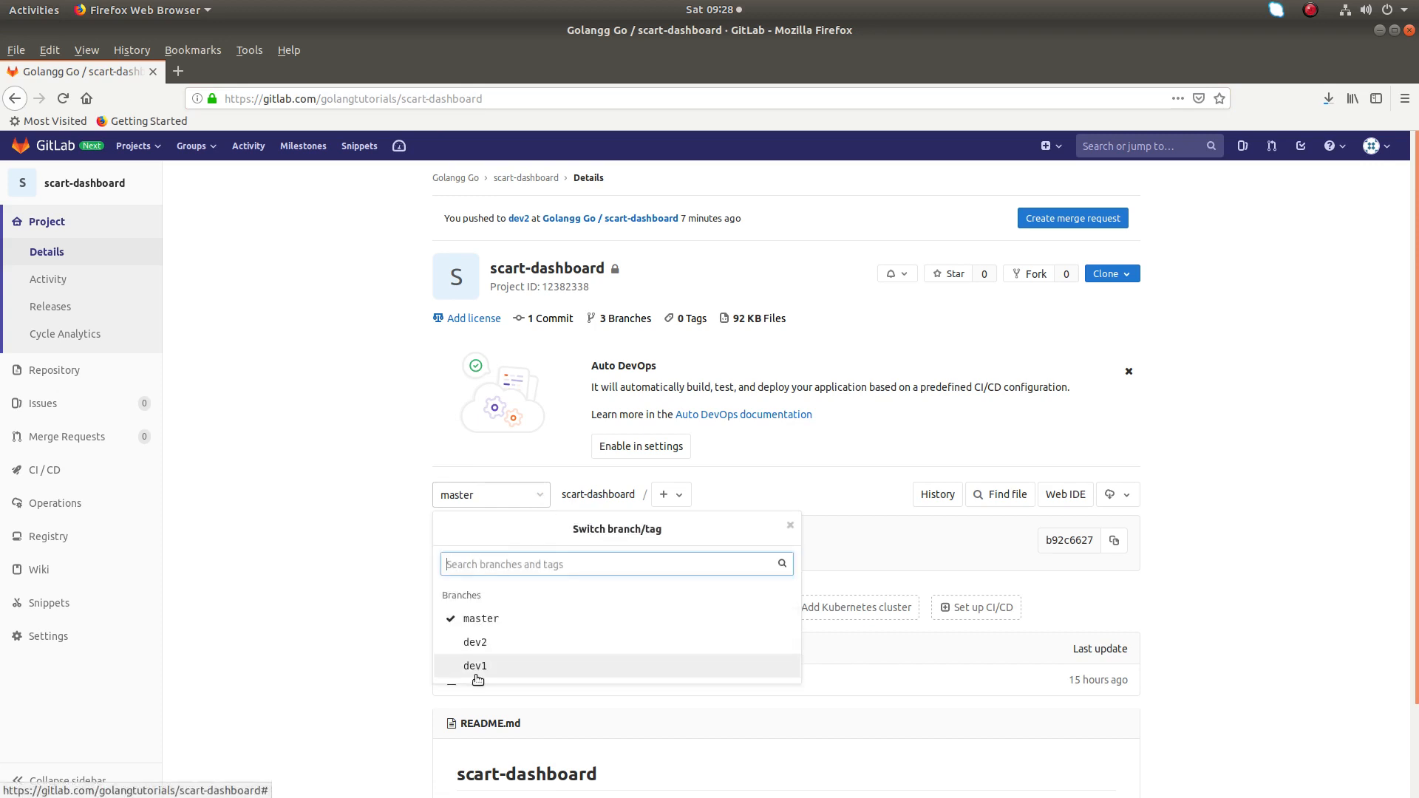
{"action": "mouse_move", "coordinate": [586, 684]}
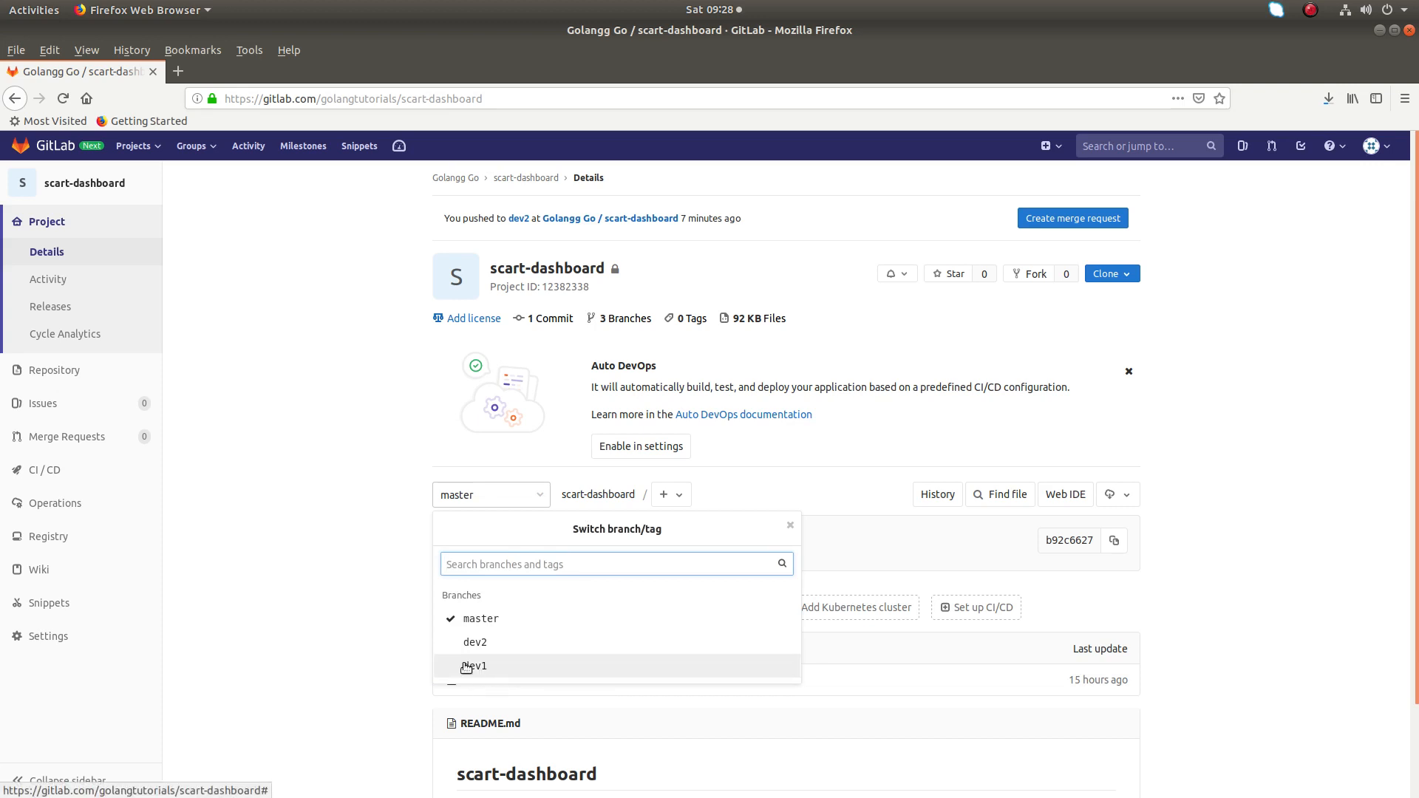
{"action": "mouse_move", "coordinate": [485, 648]}
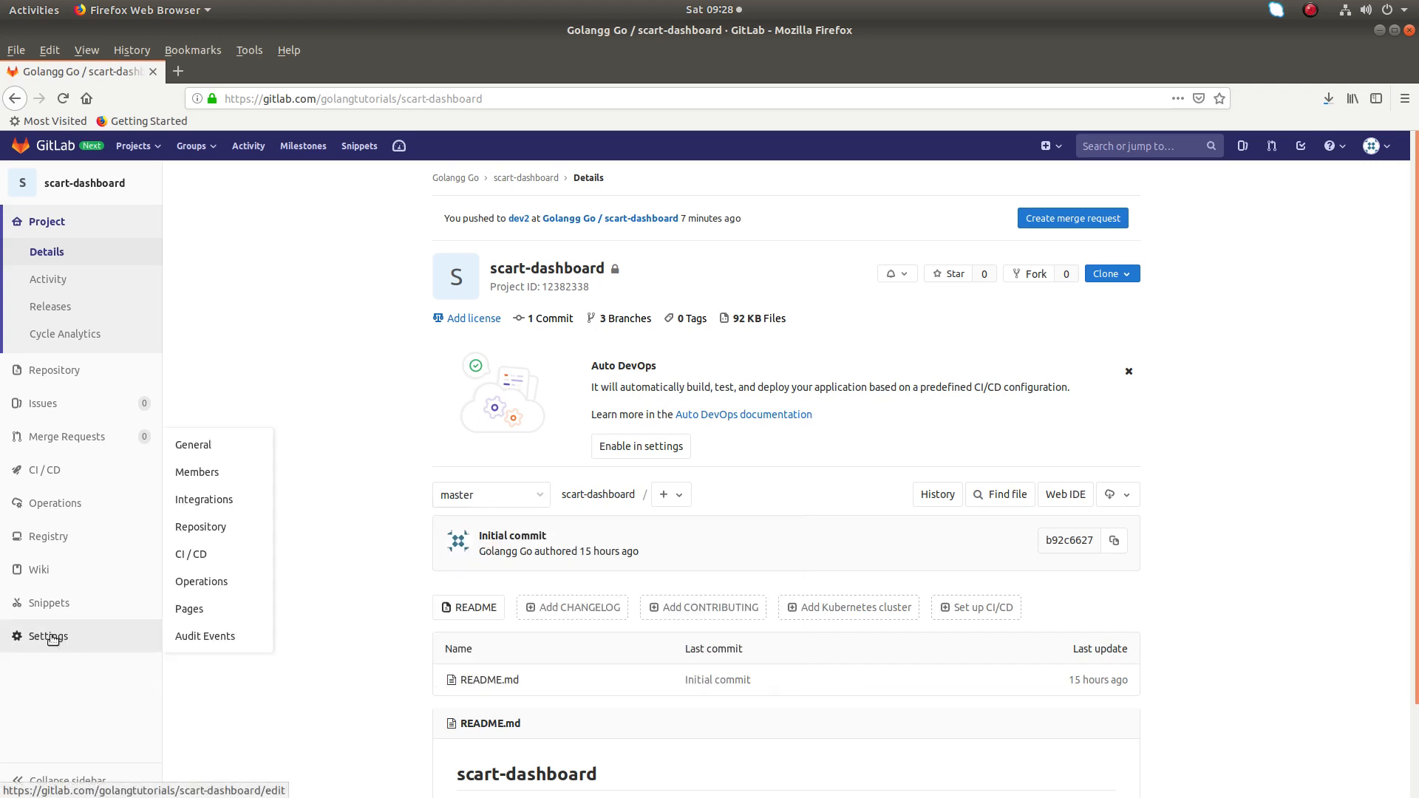
{"action": "mouse_move", "coordinate": [190, 554]}
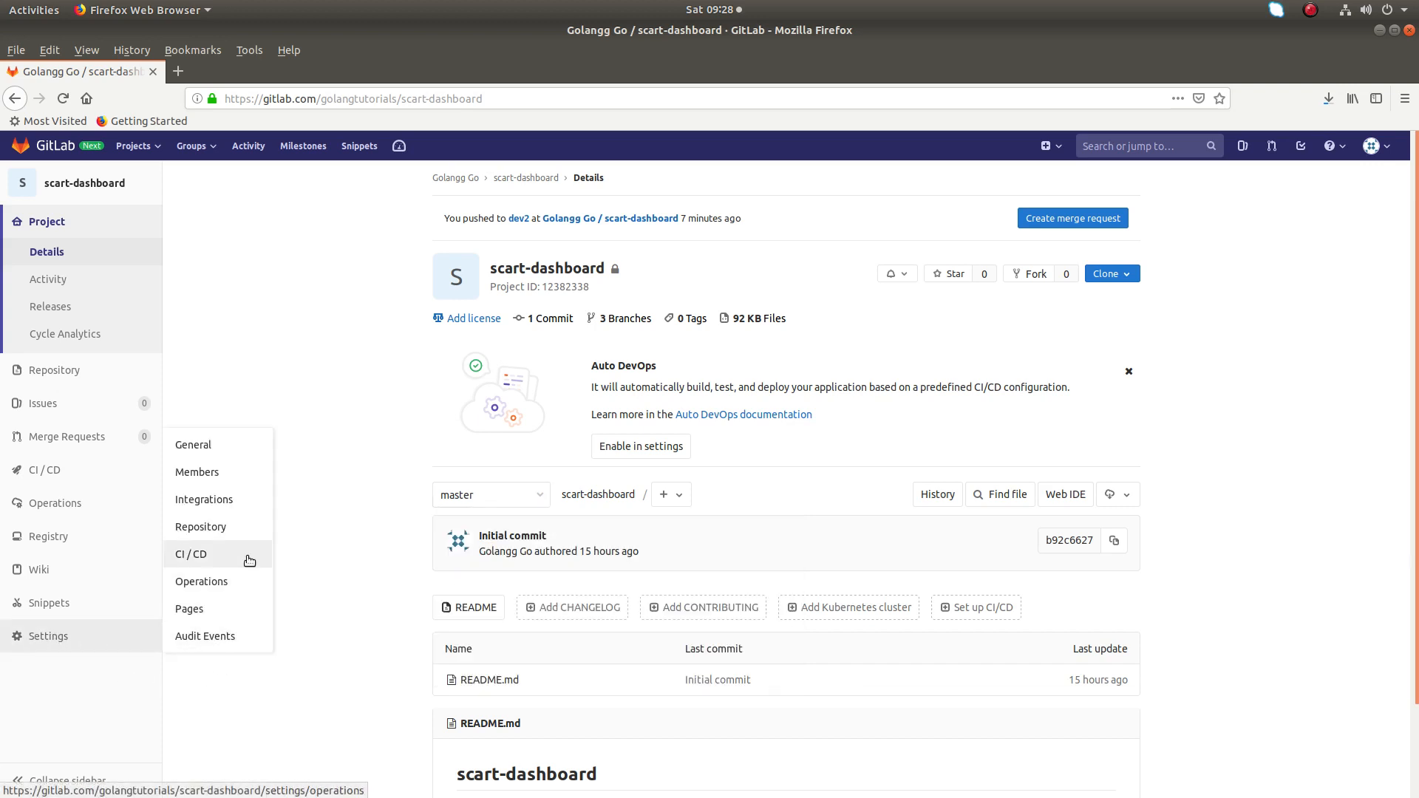
{"action": "mouse_move", "coordinate": [201, 527]}
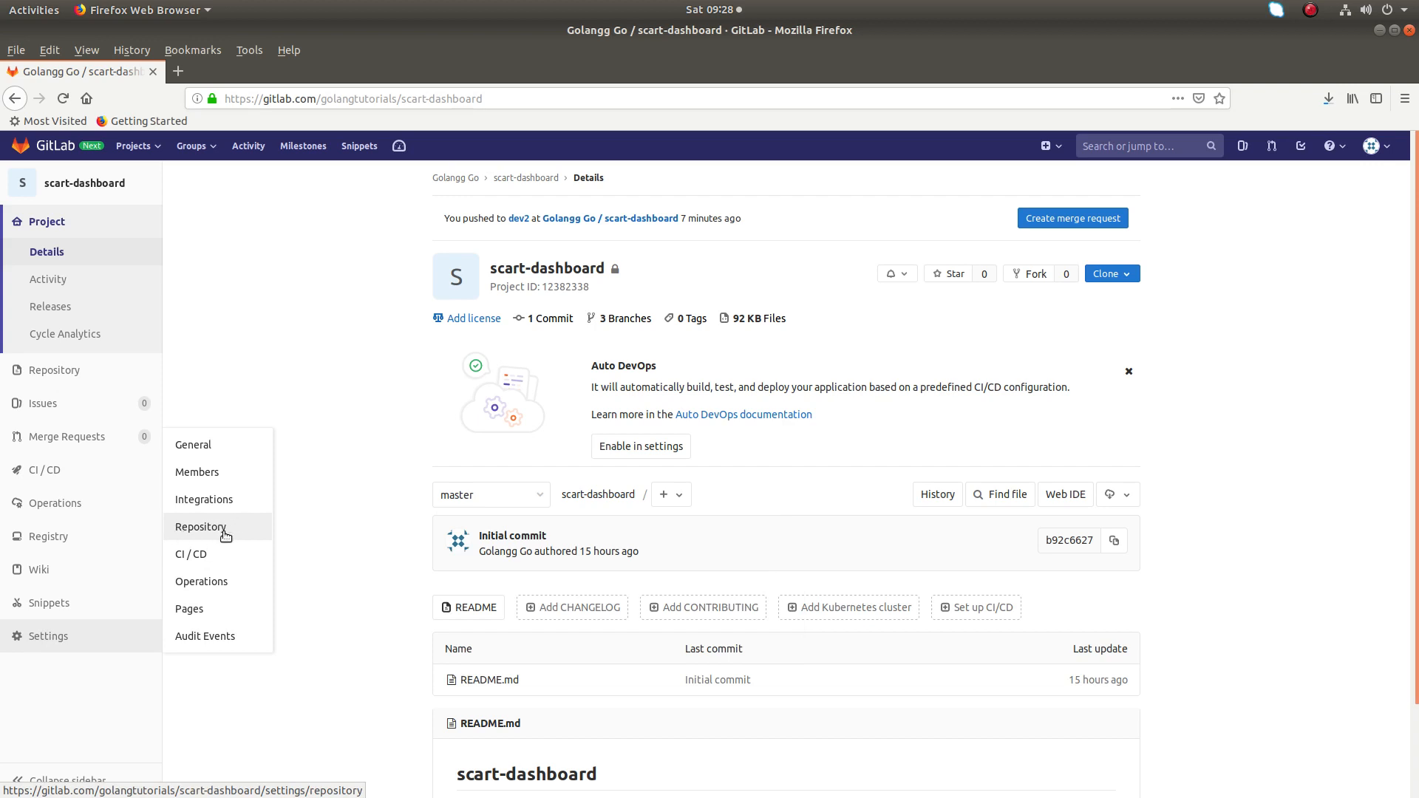
{"action": "left_click", "coordinate": [200, 527]}
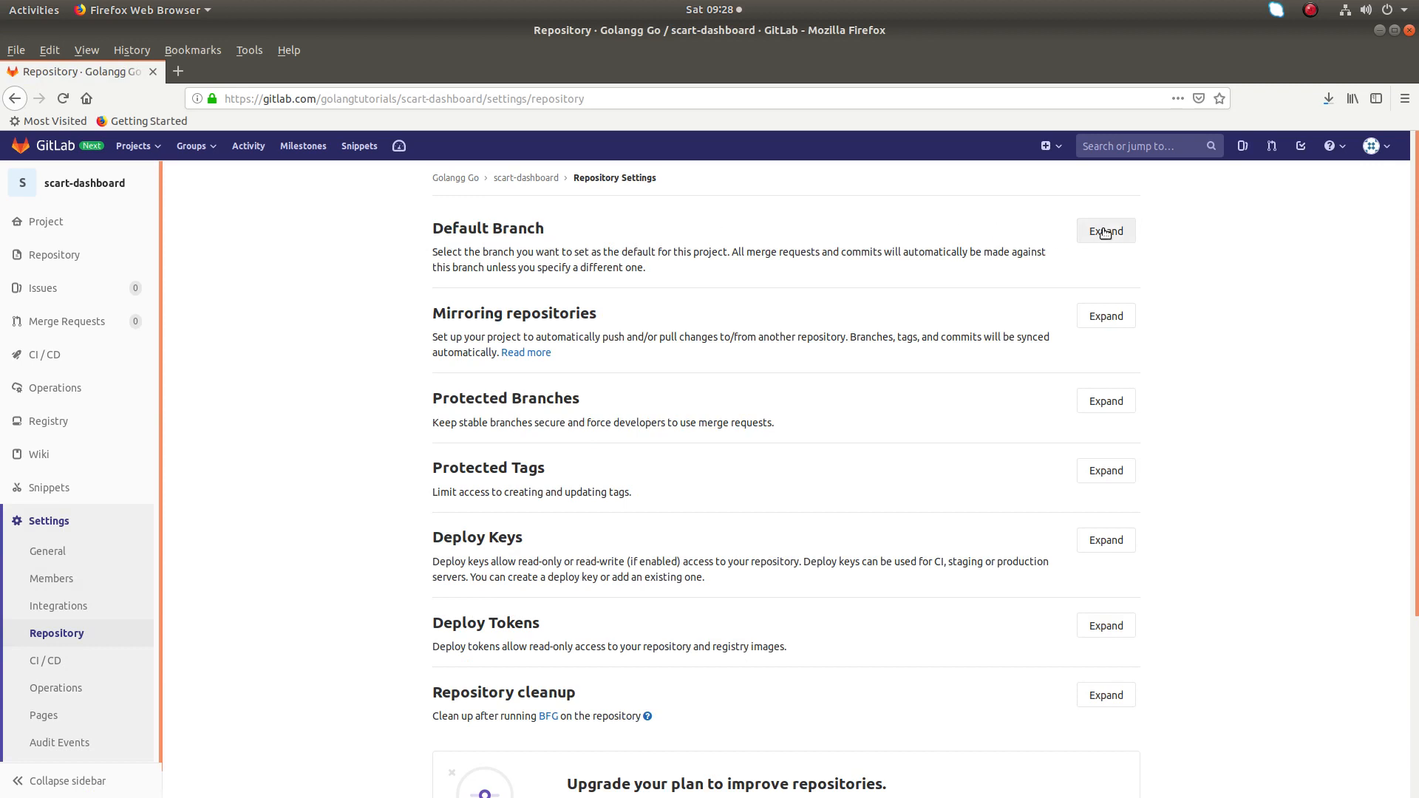
Change the Default Branch setting from master to dev2 and save
{"action": "left_click", "coordinate": [1104, 230]}
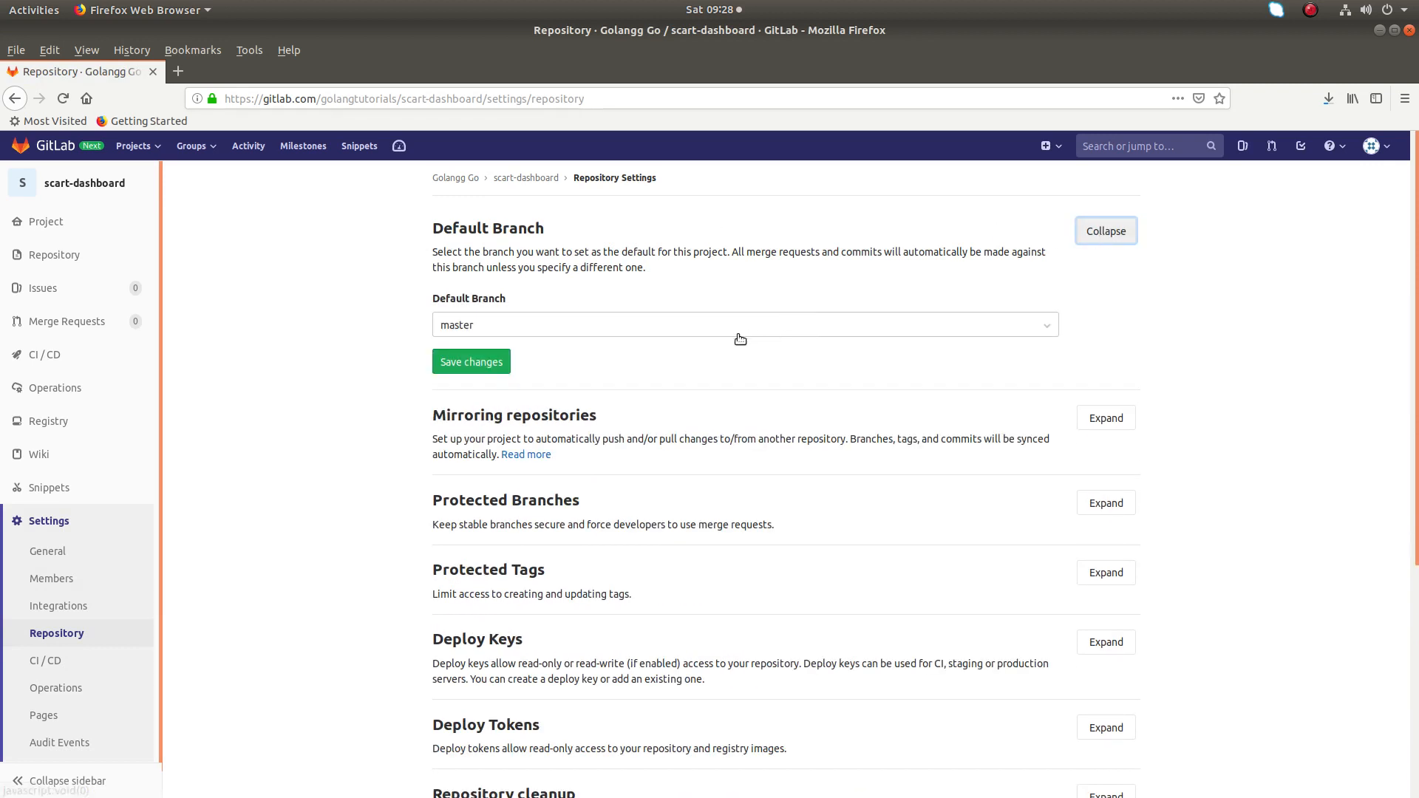
{"action": "mouse_move", "coordinate": [769, 327]}
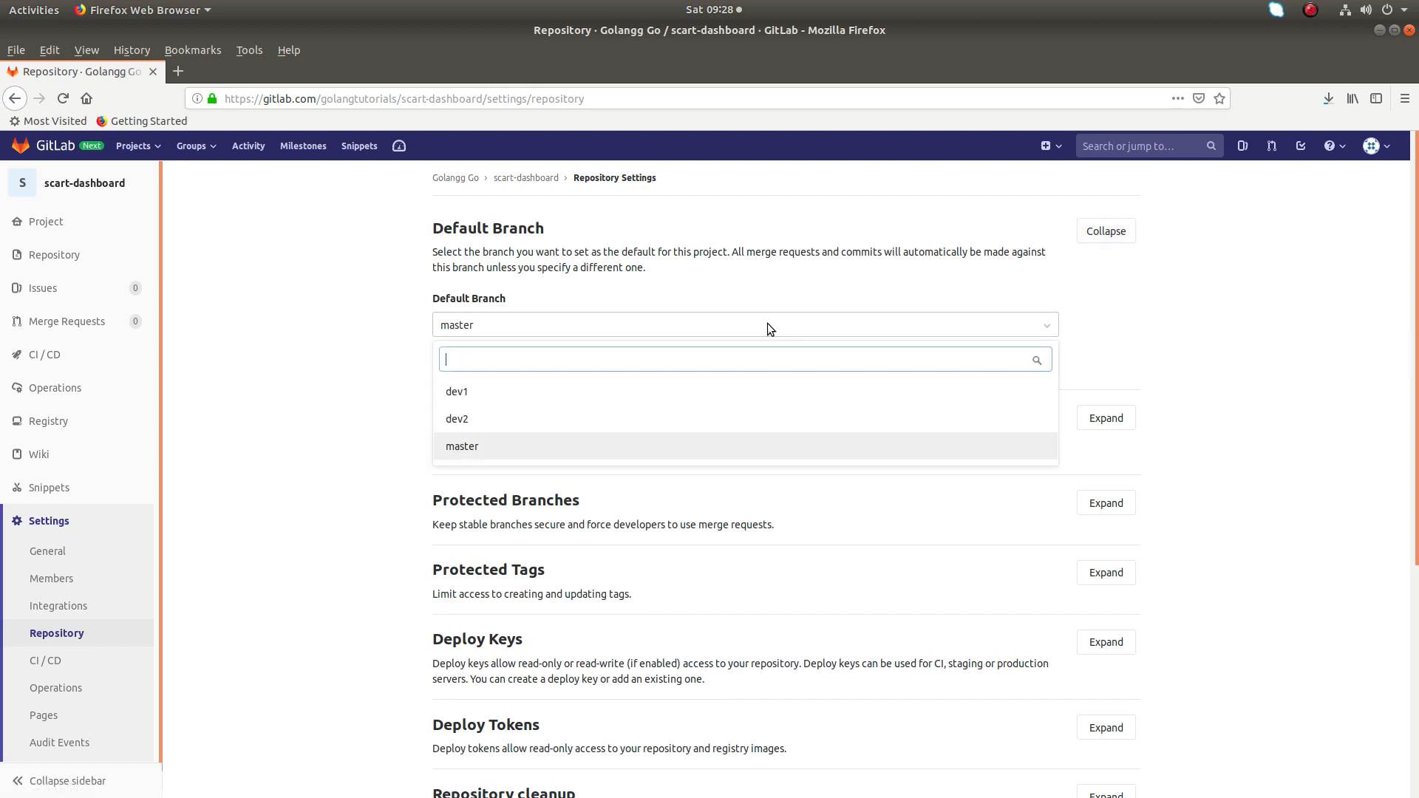
{"action": "mouse_move", "coordinate": [495, 419]}
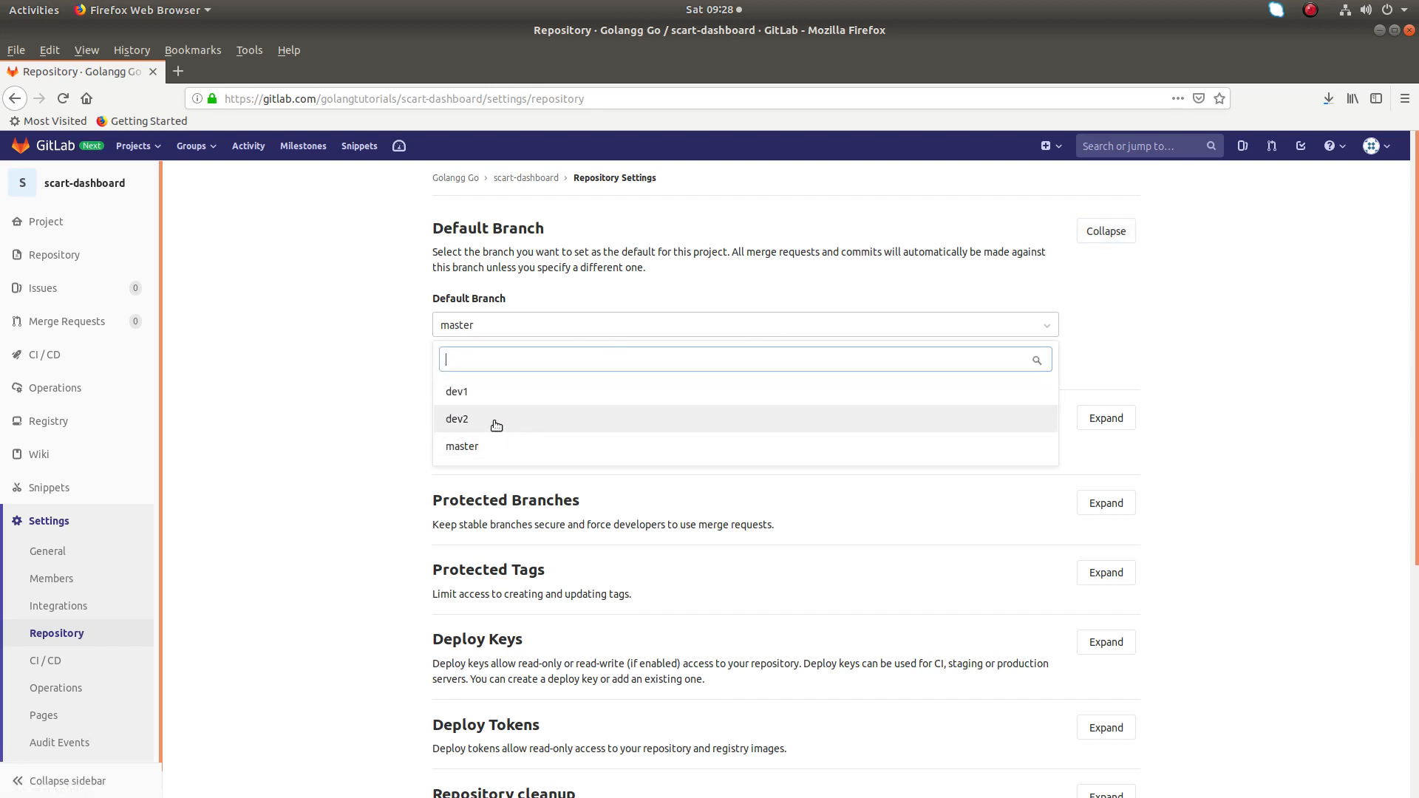
{"action": "left_click", "coordinate": [457, 418]}
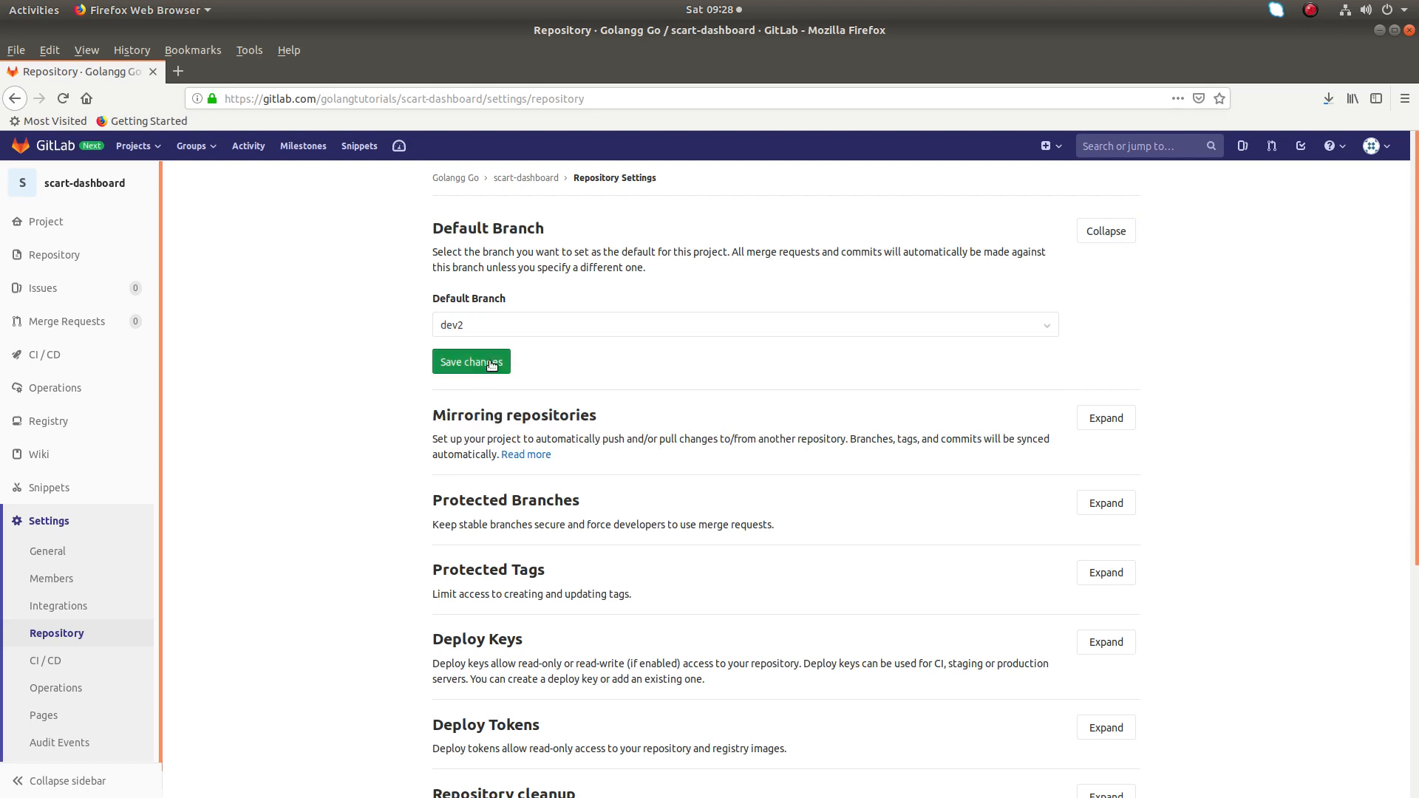
{"action": "left_click", "coordinate": [471, 362]}
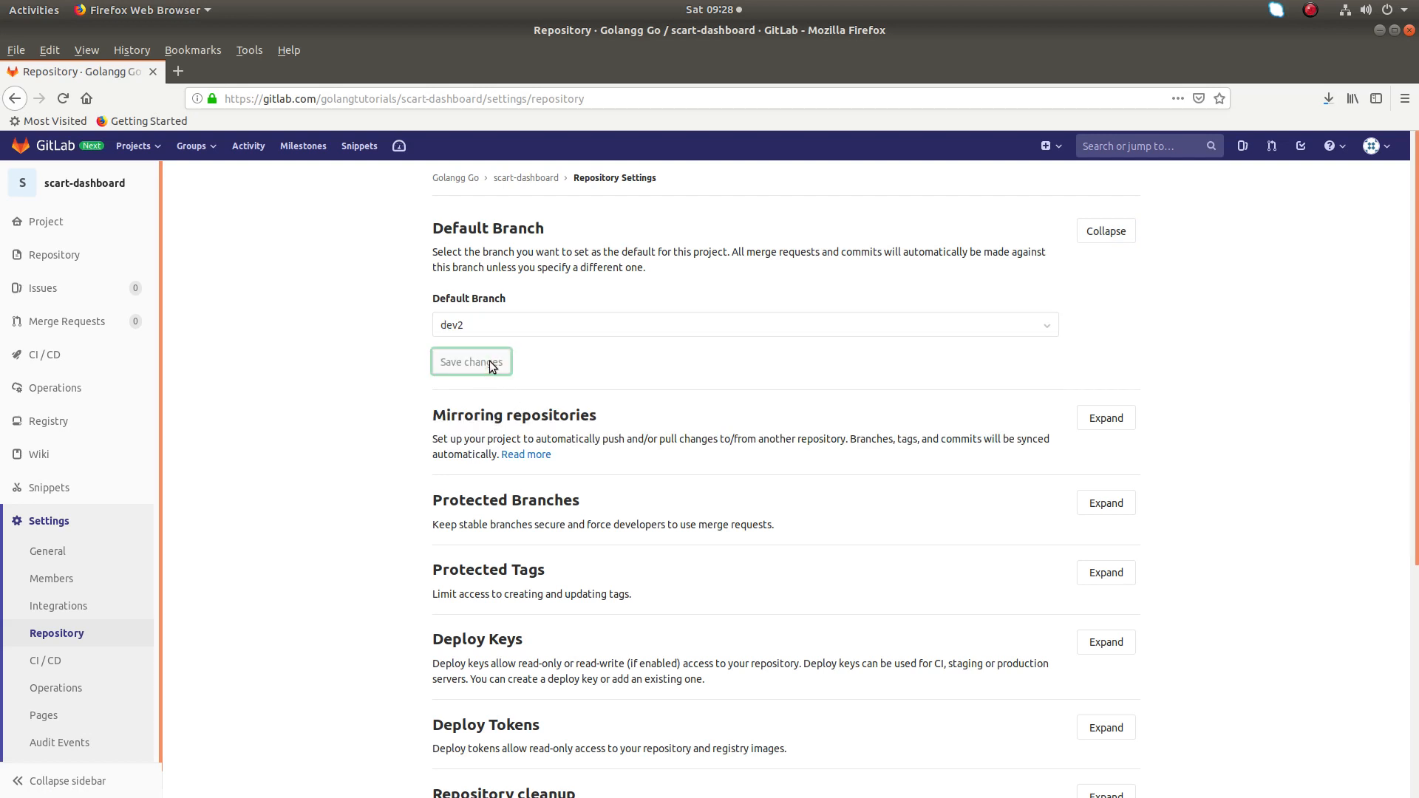
{"action": "left_click", "coordinate": [472, 362]}
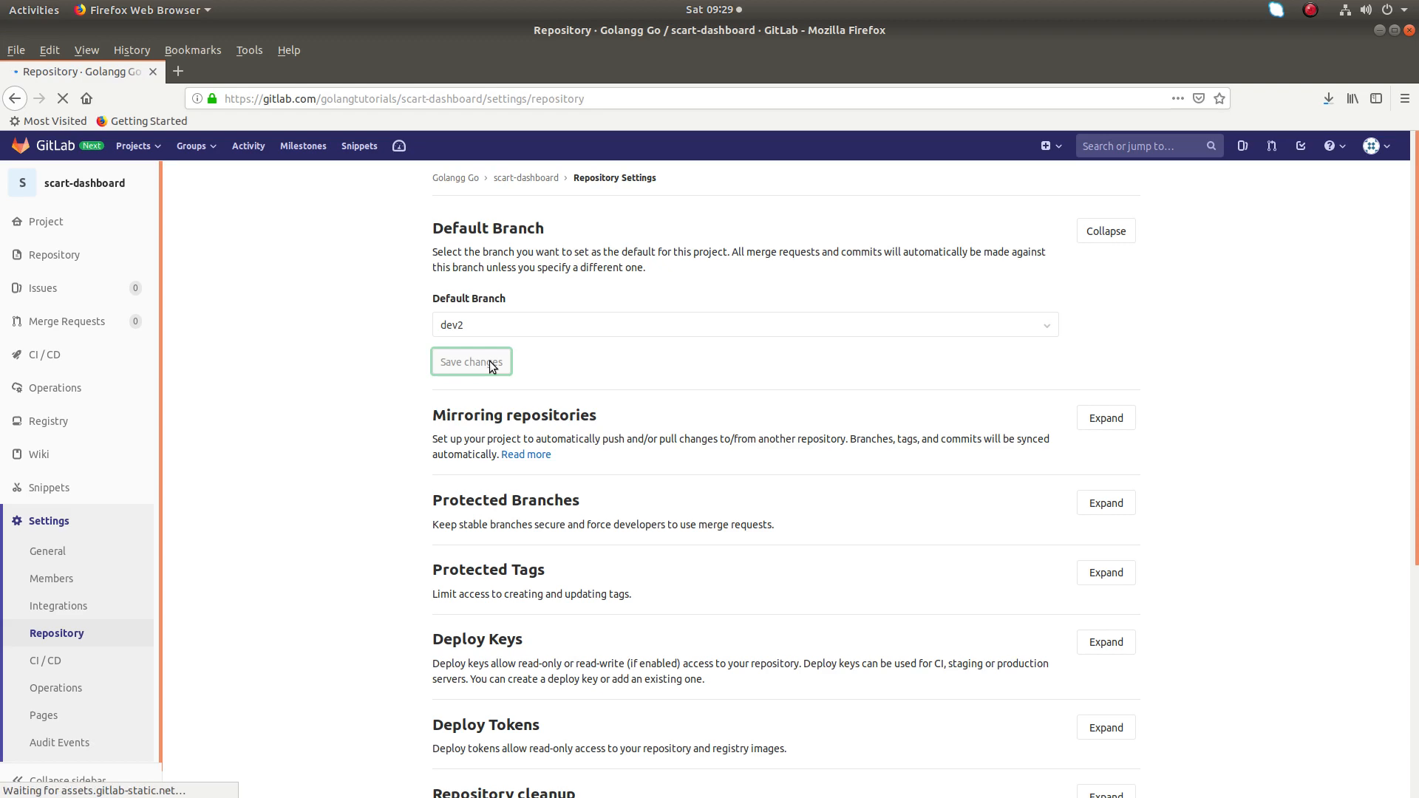
{"action": "left_click", "coordinate": [471, 361]}
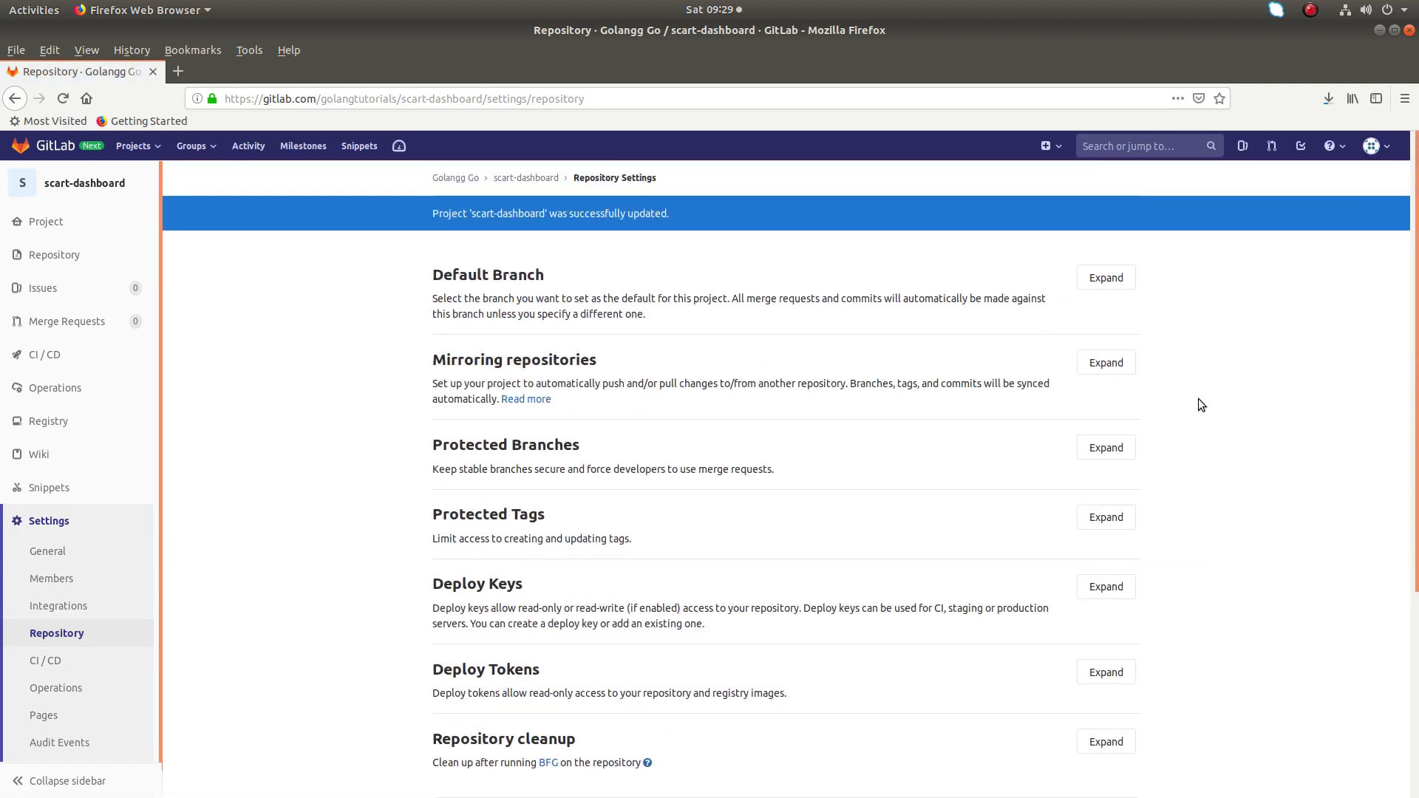
{"action": "mouse_move", "coordinate": [564, 235]}
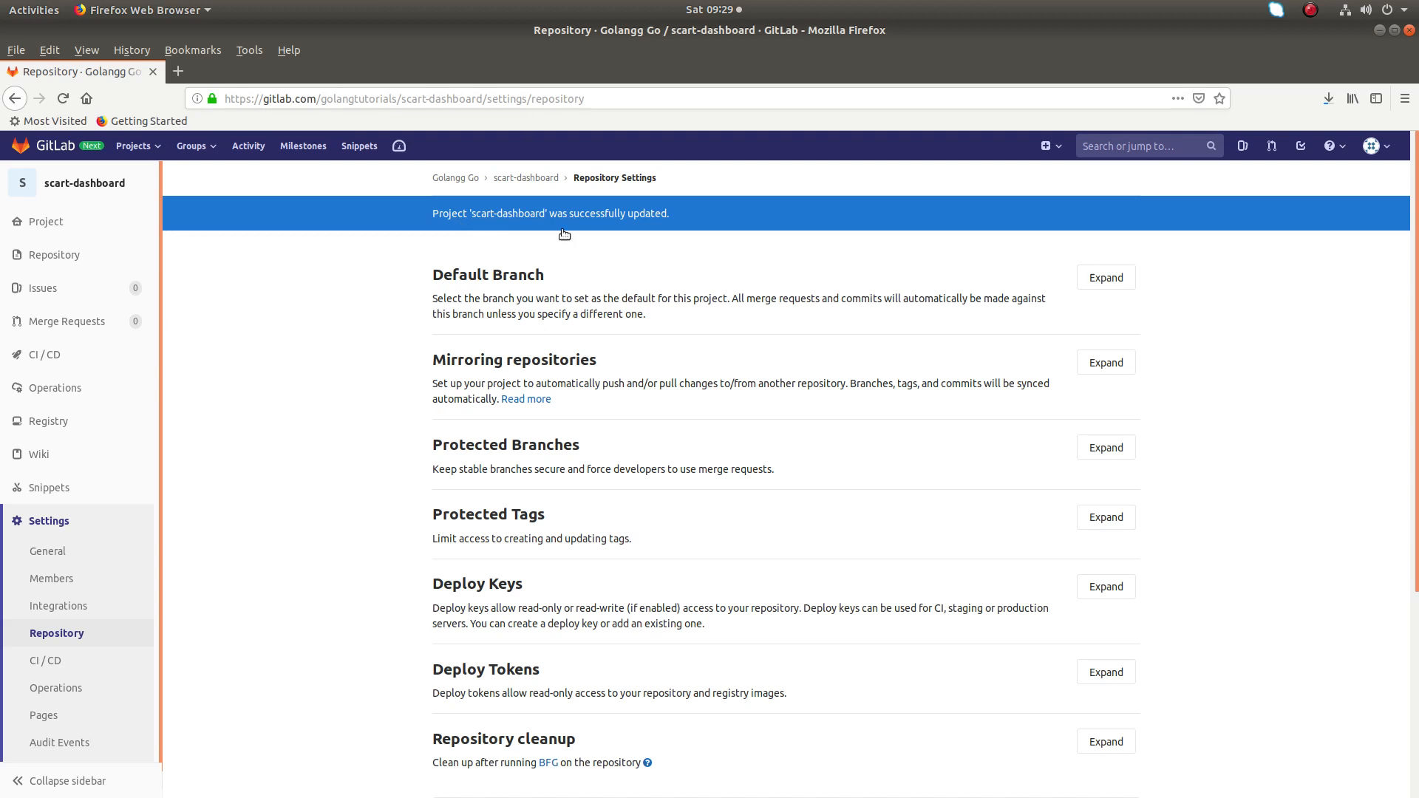
{"action": "mouse_move", "coordinate": [219, 263]}
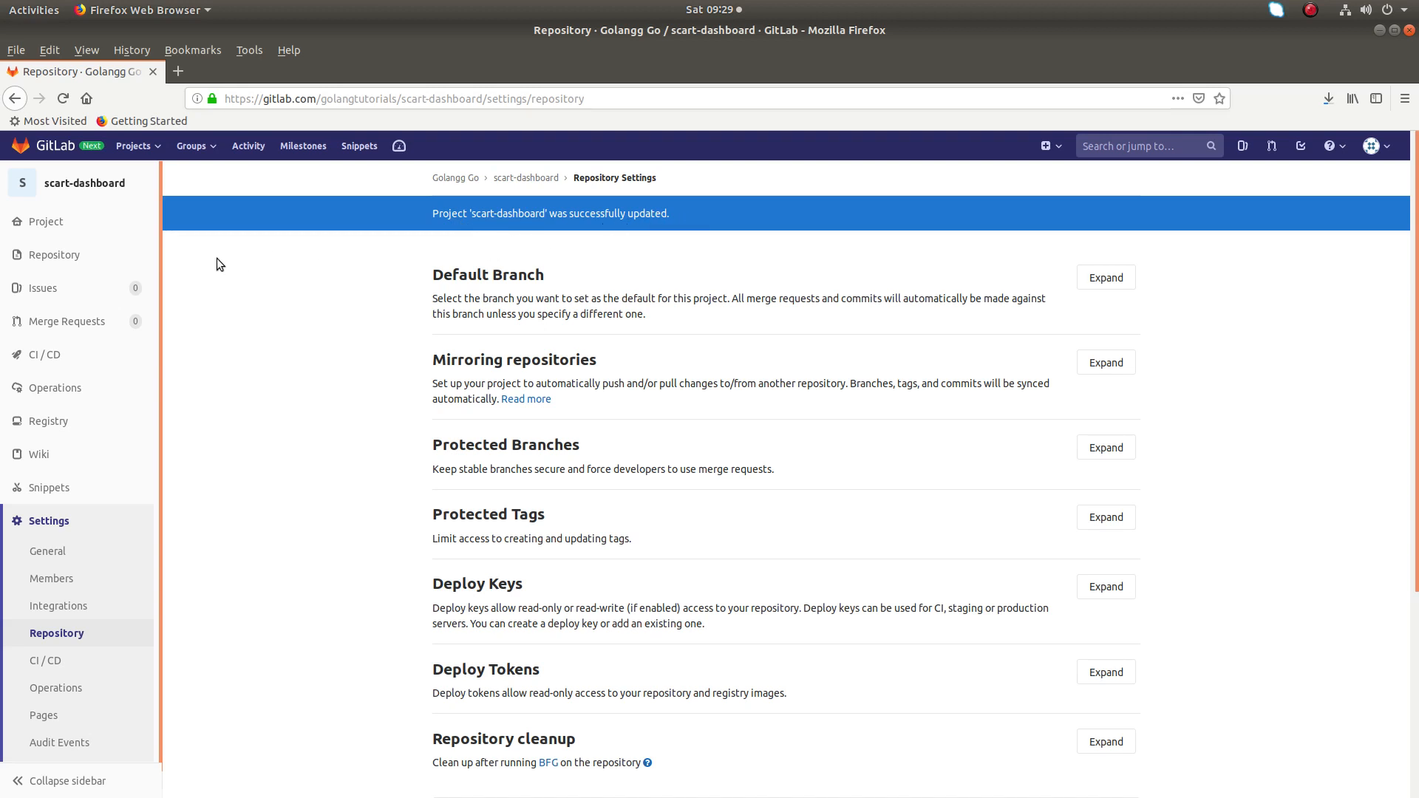
Go back to the scart-dashboard project overview, now showing dev2 as the branch
{"action": "left_click", "coordinate": [44, 221]}
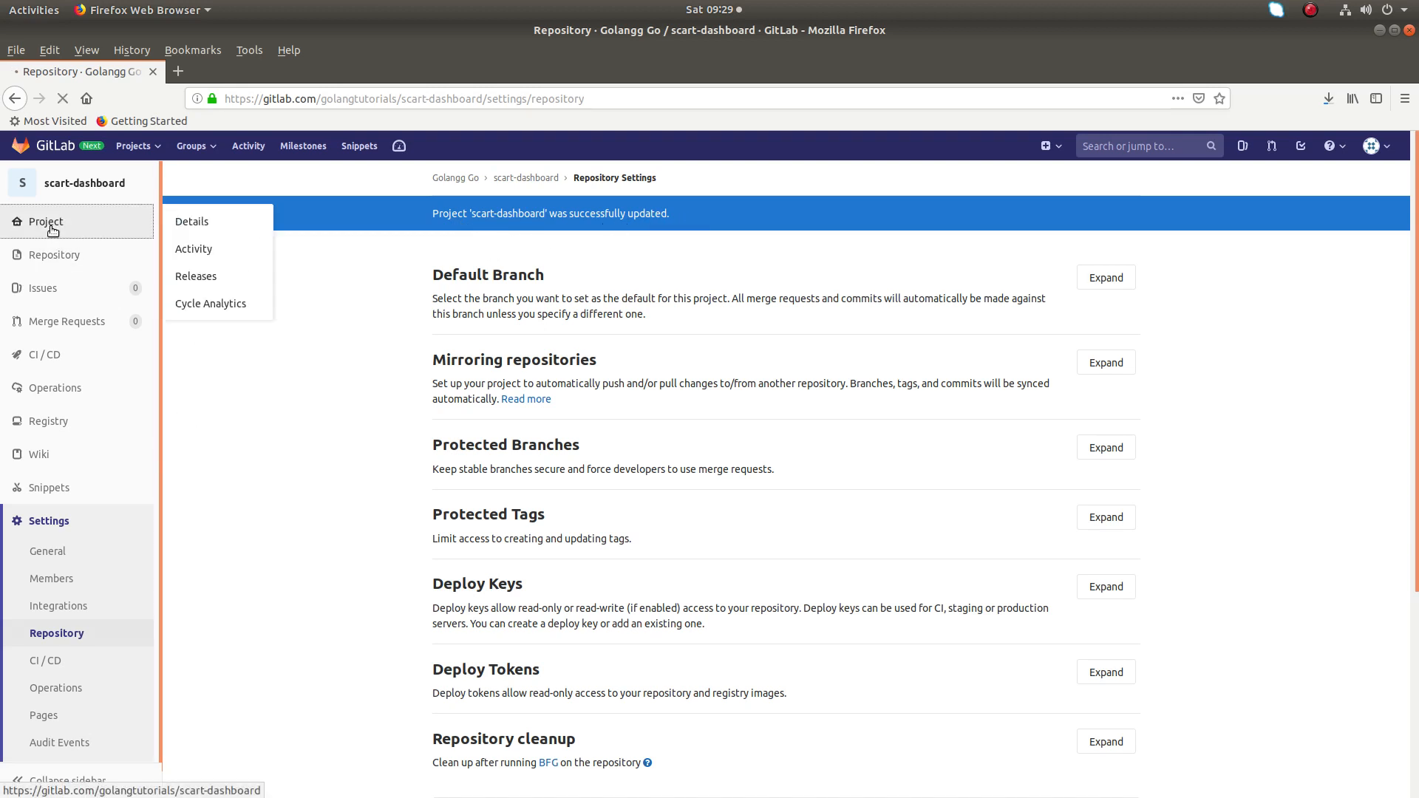
{"action": "left_click", "coordinate": [46, 222]}
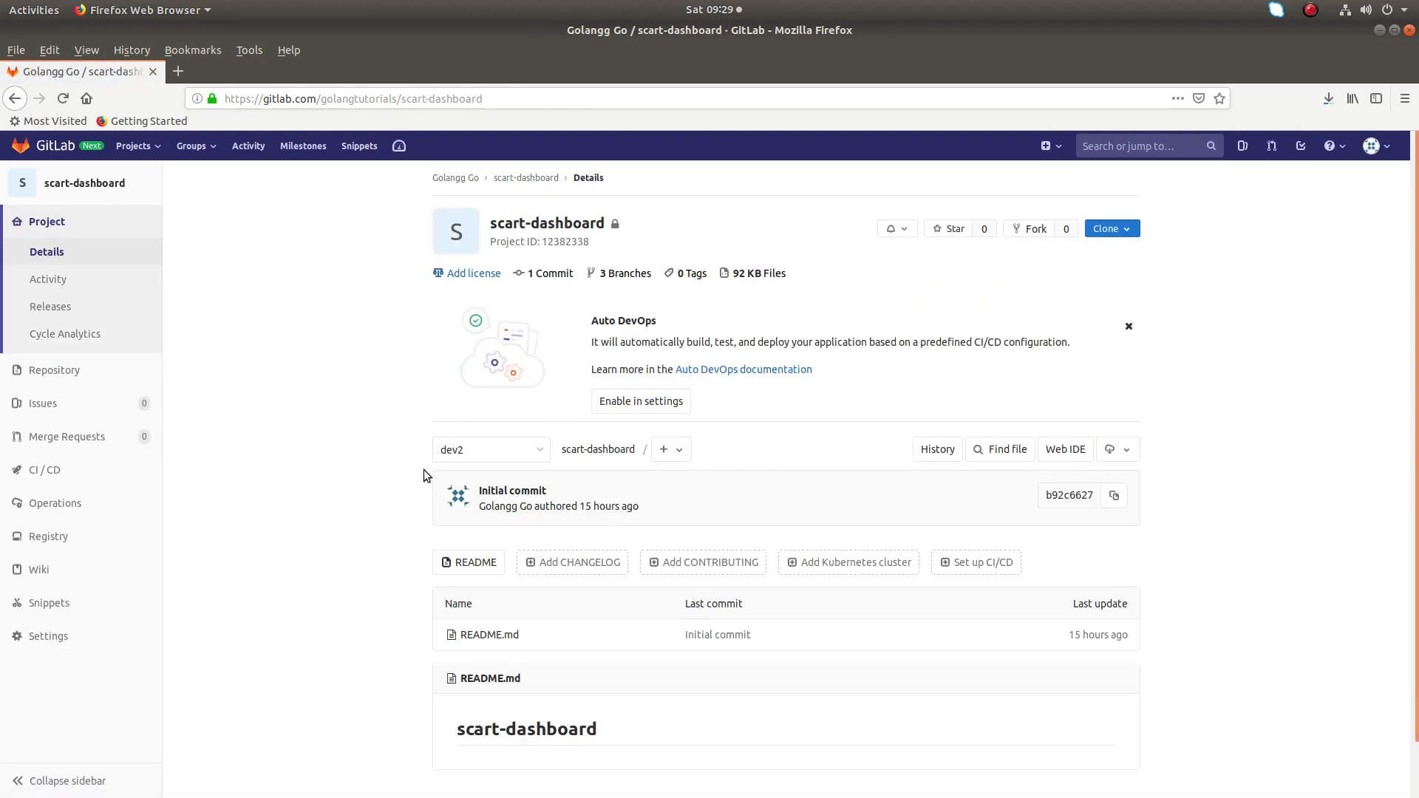
{"action": "left_click", "coordinate": [134, 145]}
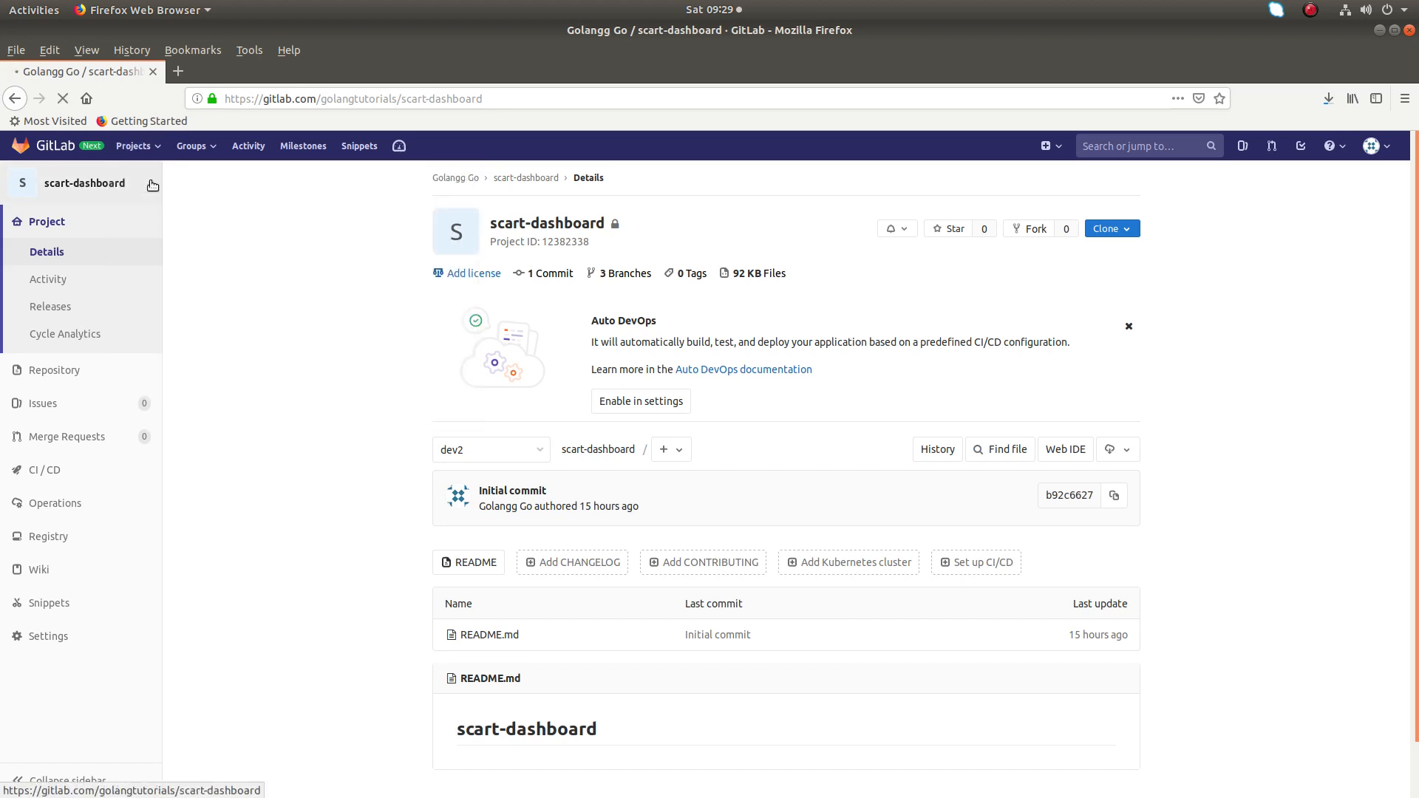
{"action": "left_click", "coordinate": [134, 145]}
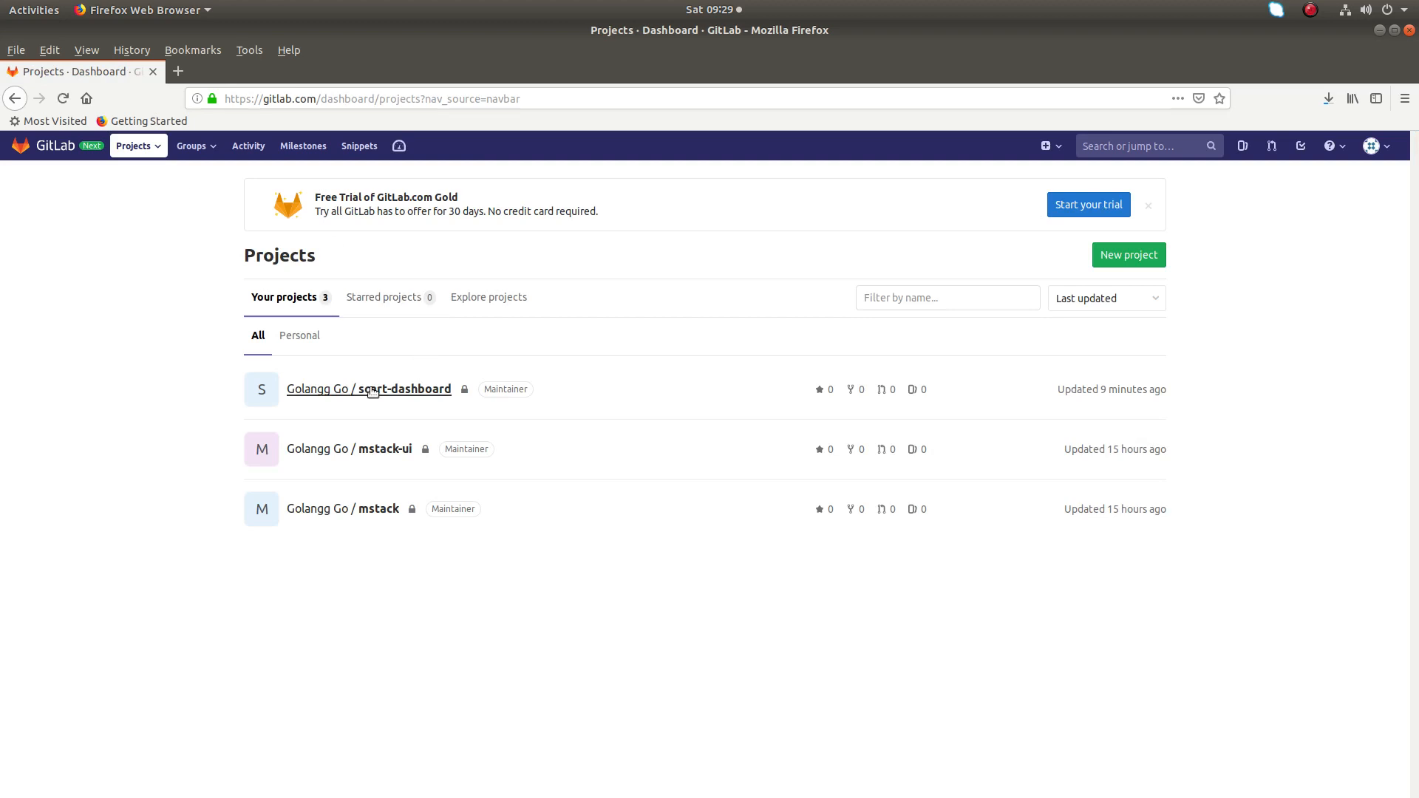
{"action": "left_click", "coordinate": [368, 390]}
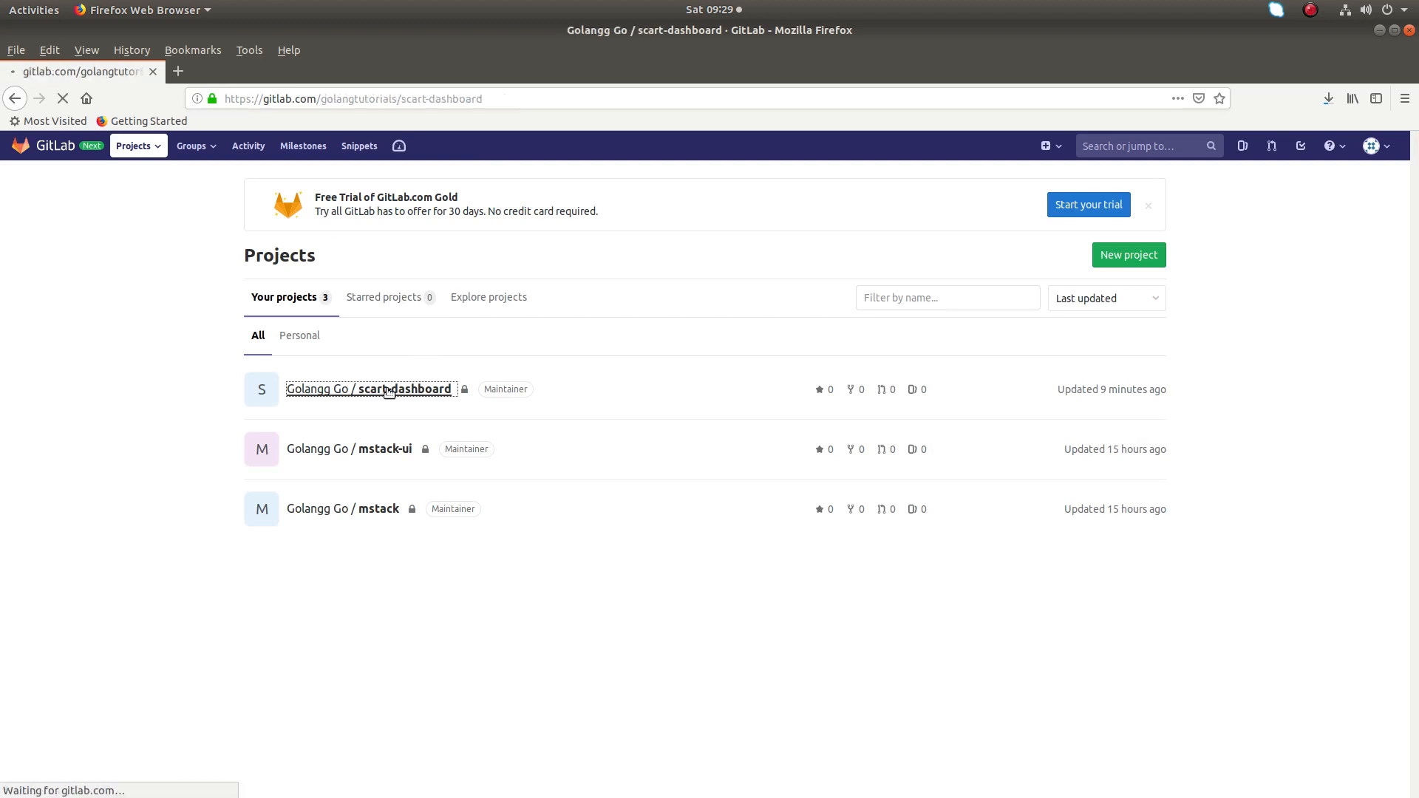
{"action": "left_click", "coordinate": [369, 388]}
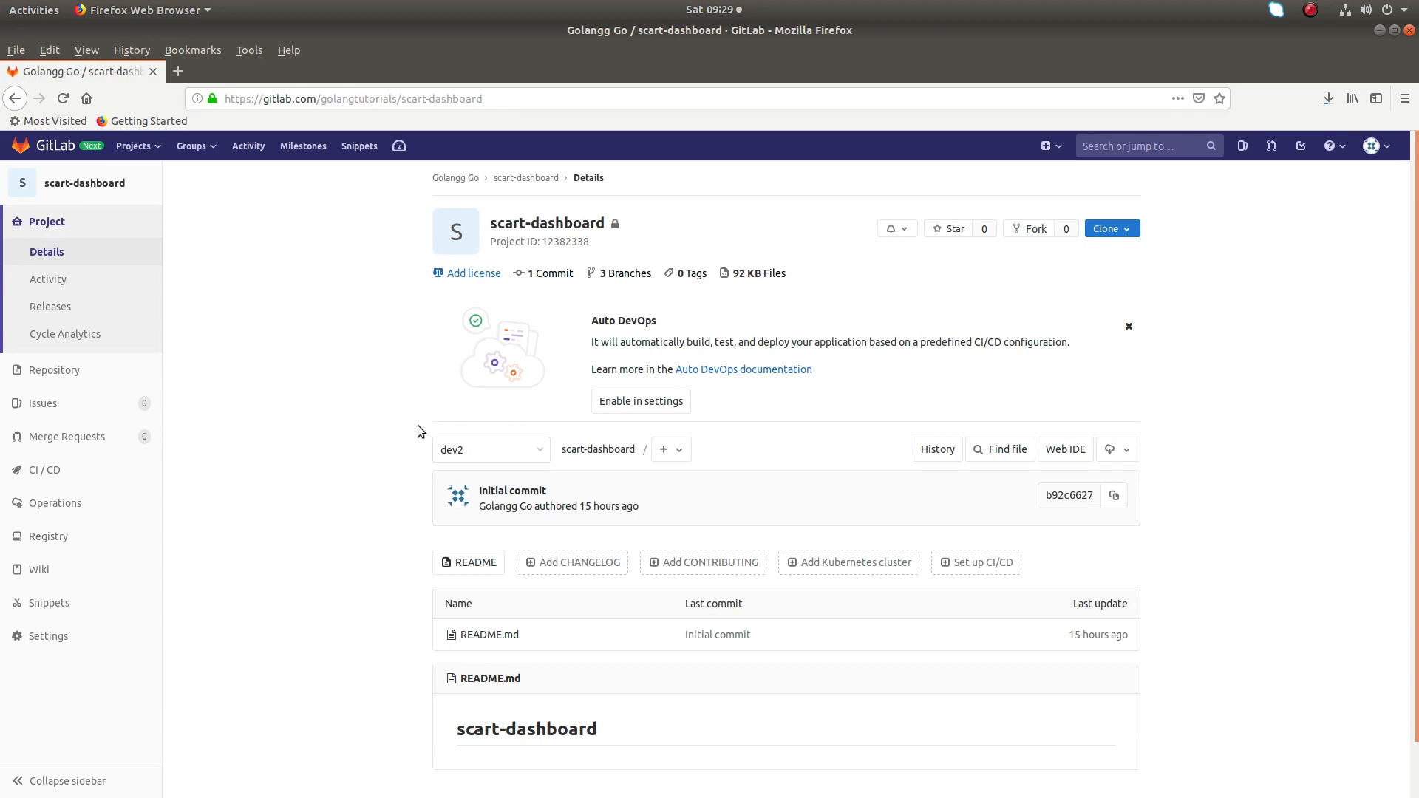
{"action": "mouse_move", "coordinate": [367, 461]}
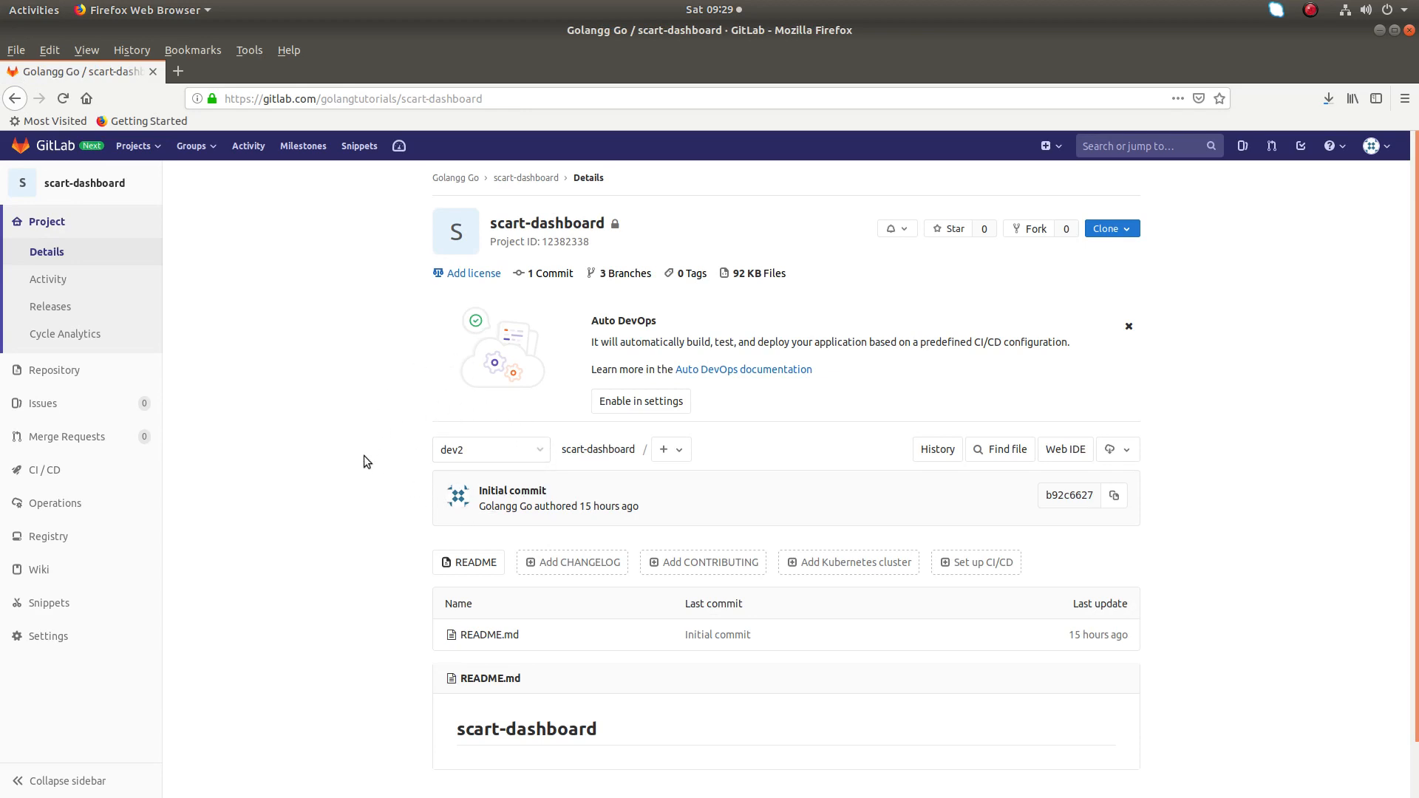
{"action": "mouse_move", "coordinate": [388, 493]}
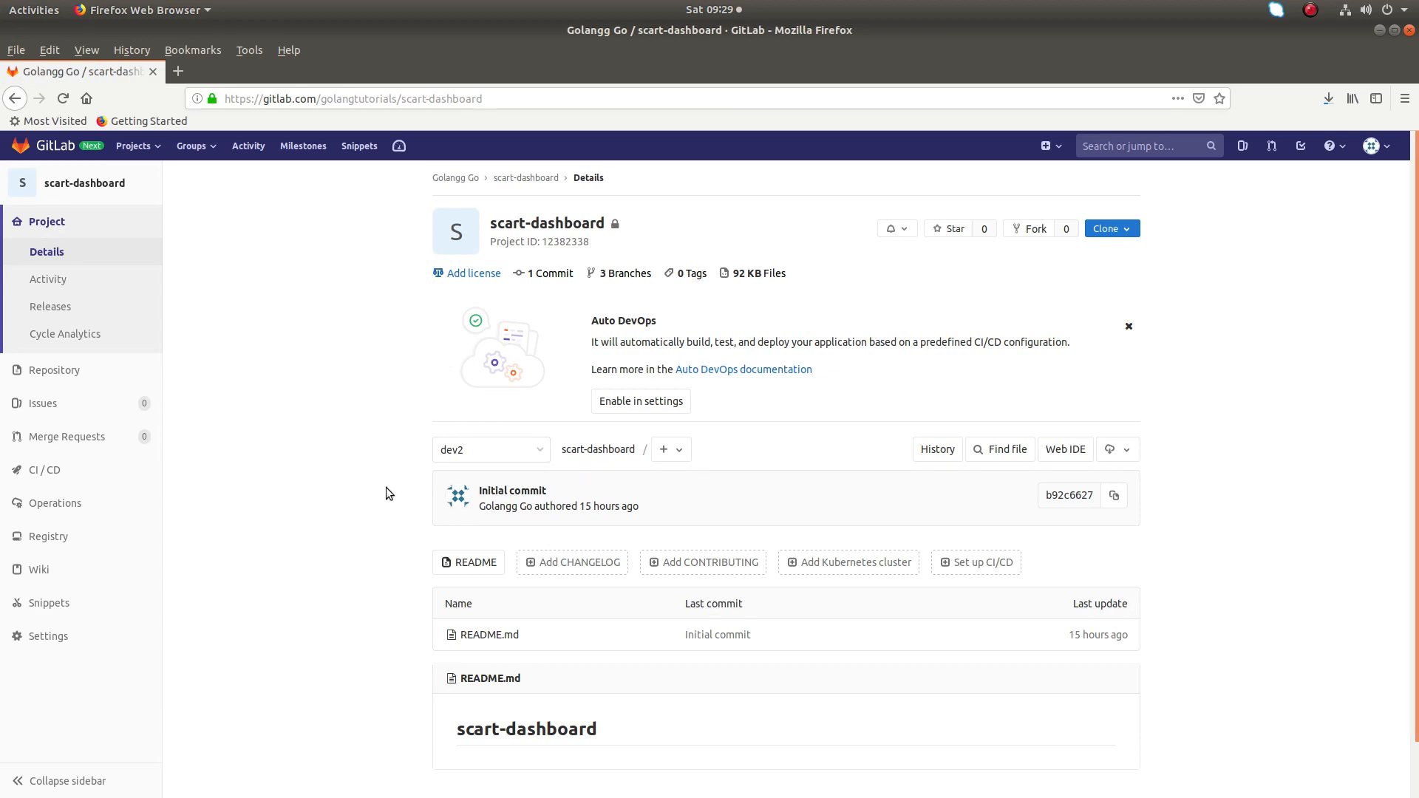